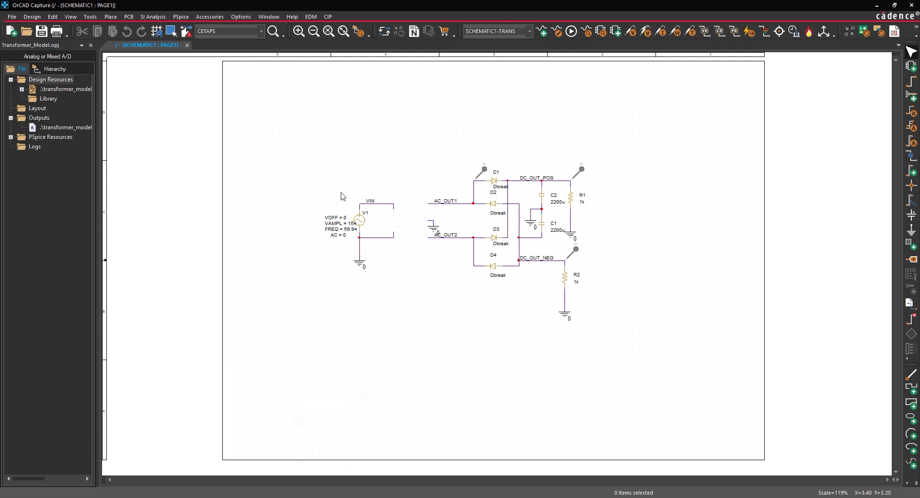
Step: Open the PSpice Part modeling application from the Place menu
left_click(110, 17)
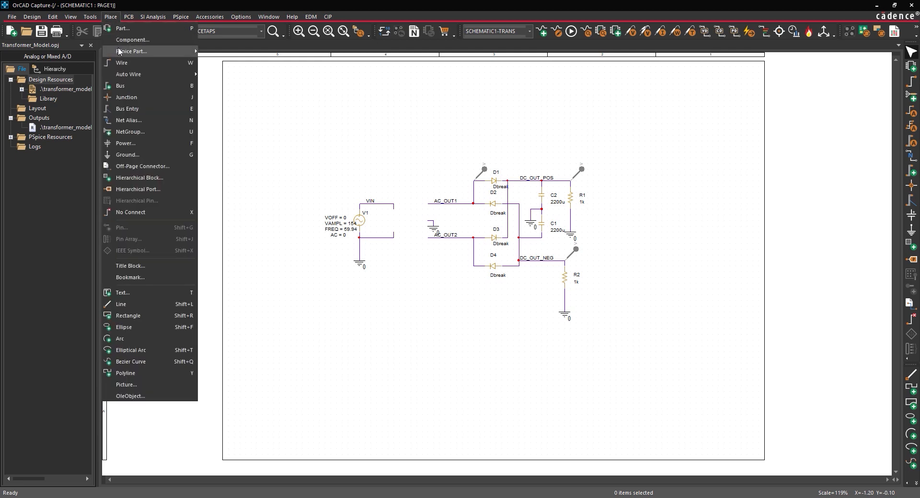
left_click(131, 52)
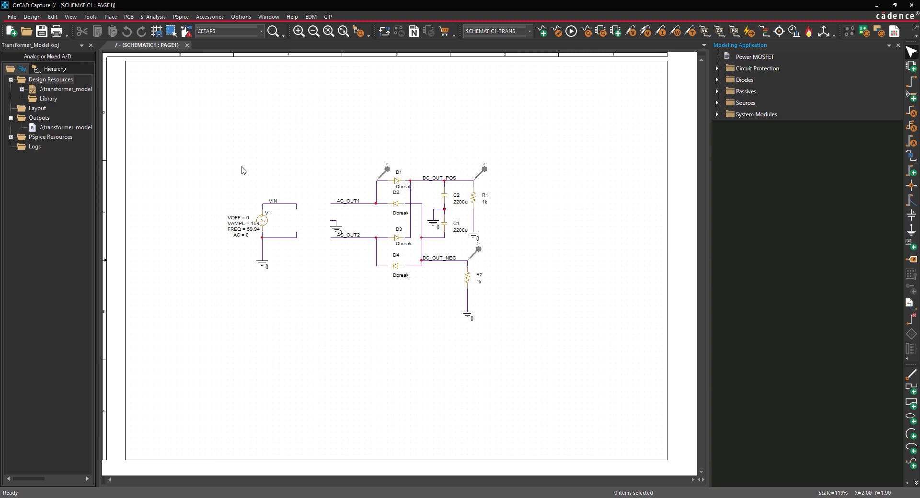
Step: Configure a centre-tap transformer with inductance 5, turn ratio 0.1 and secondary tap
left_click(716, 115)
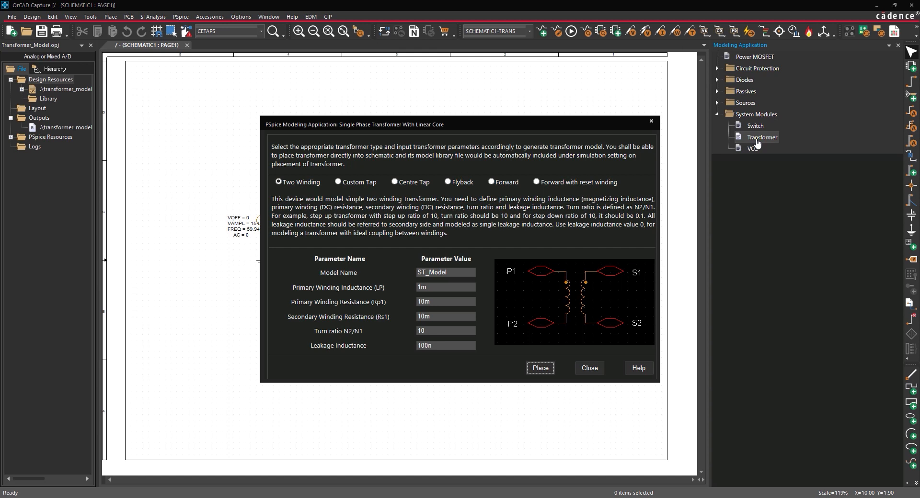
left_click(394, 182)
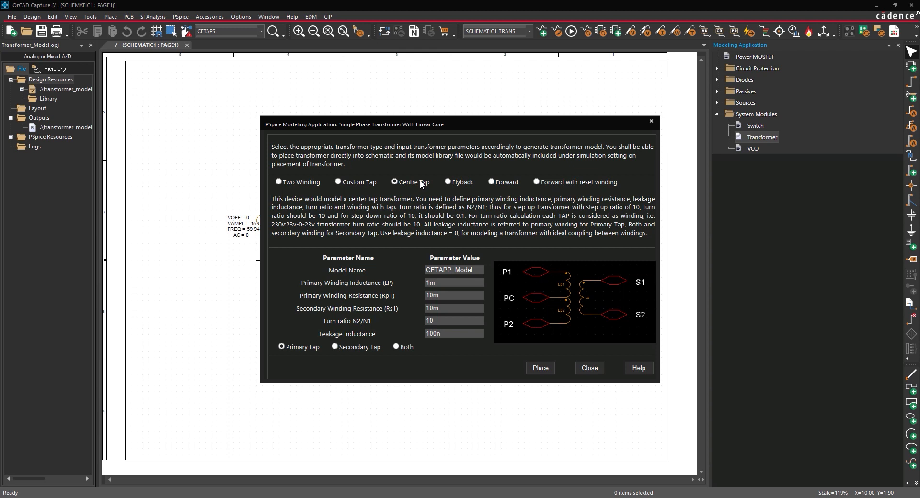
left_click(278, 182)
type("0.1")
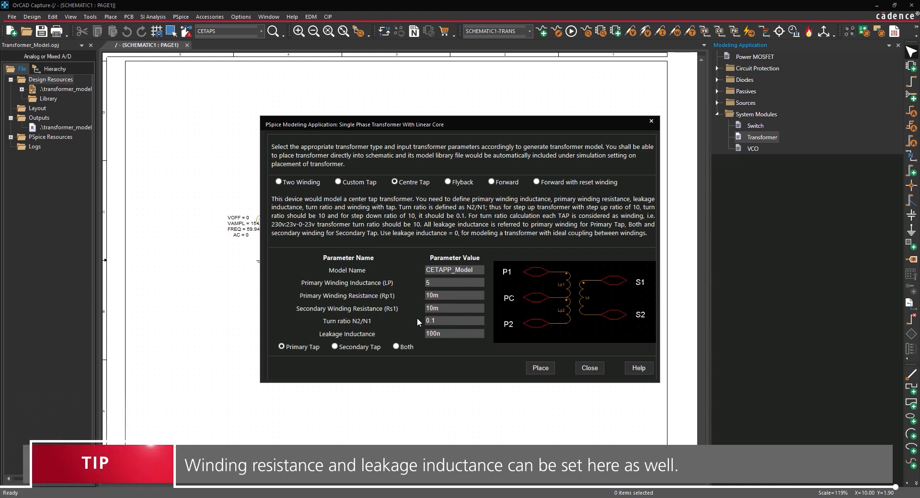
left_click(334, 347)
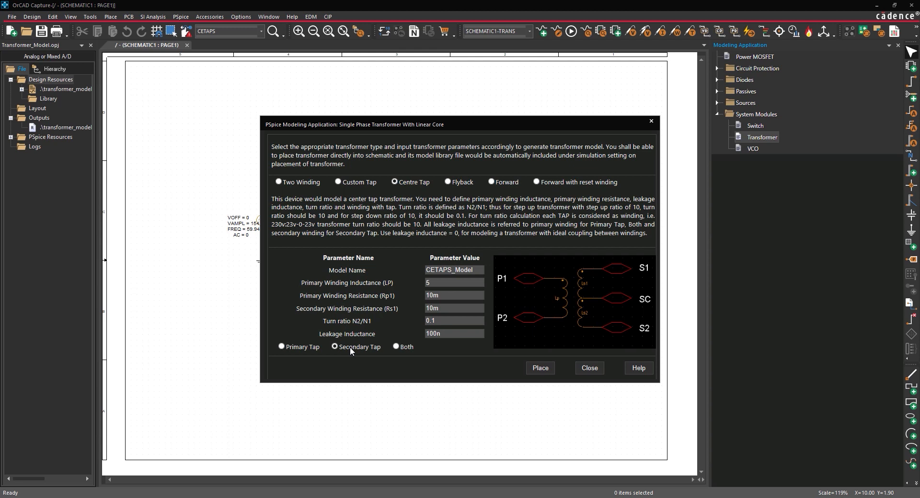
Step: Place transformer TX1 between the VIN source and the AC_OUT1/AC_OUT2 nets
left_click(538, 368)
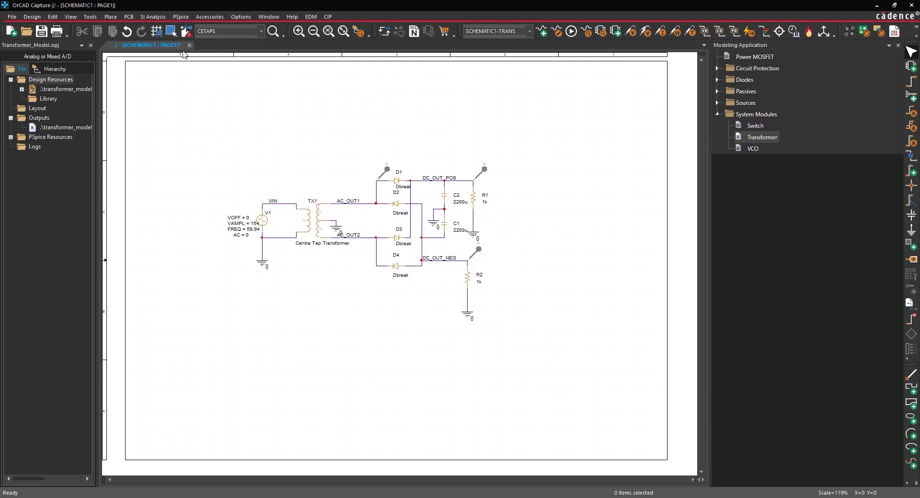
Step: Run the PSpice transient simulation to plot AC_OUT1, DC_OUT_POS and DC_OUT_NEG
left_click(571, 31)
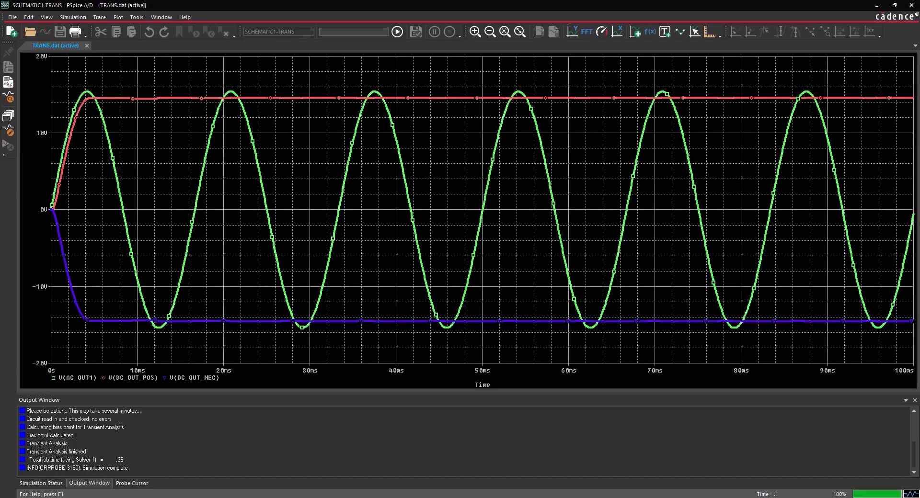
mouse_move(396, 476)
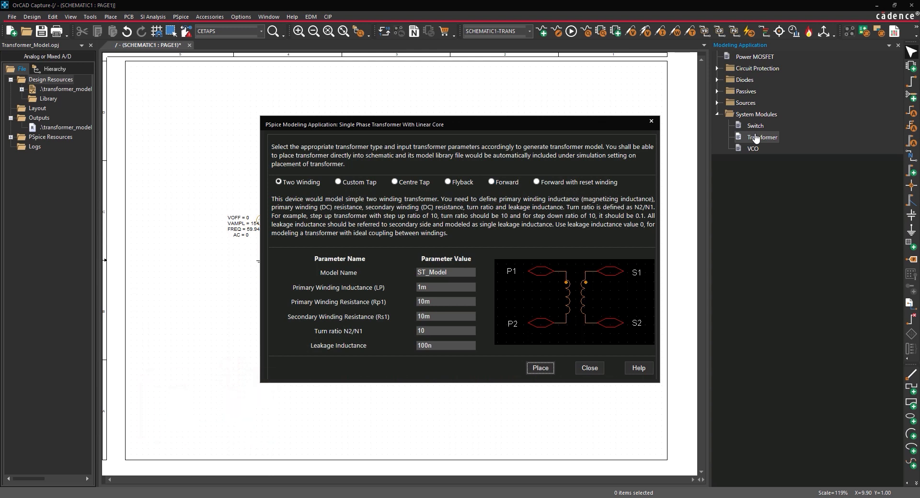
mouse_move(703, 132)
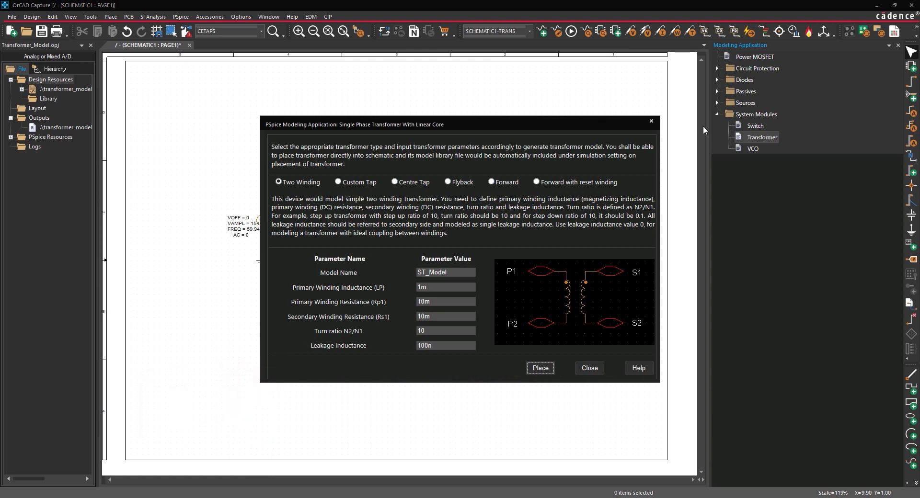
Step: Configure a custom-tap transformer with inductance 5, turn ratio 0.1 and 30% secondary tap
left_click(337, 182)
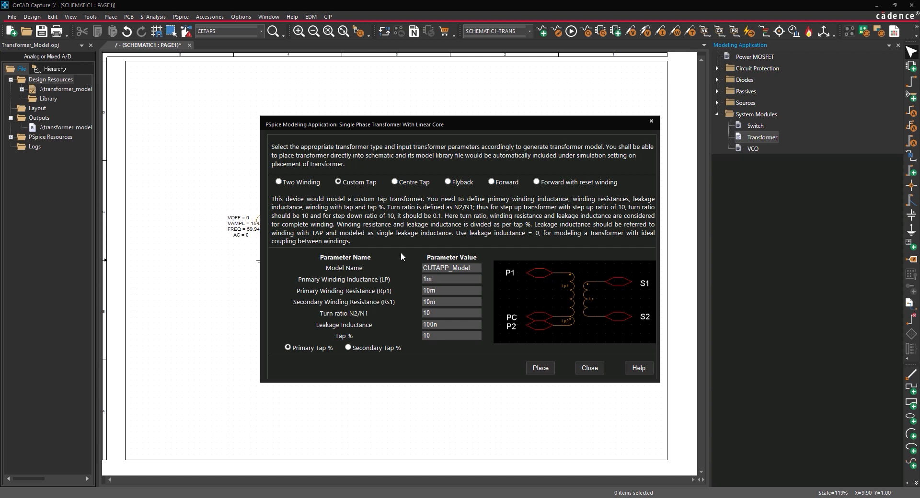
type("5")
type("30")
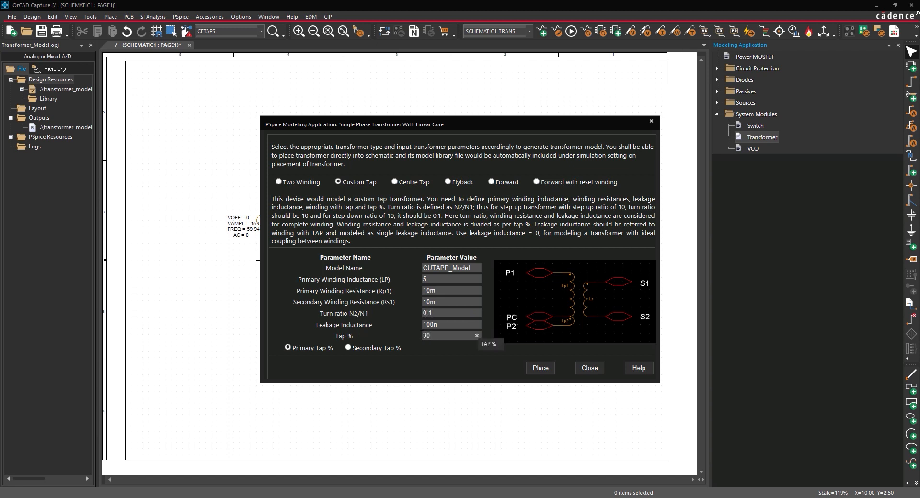
mouse_move(416, 336)
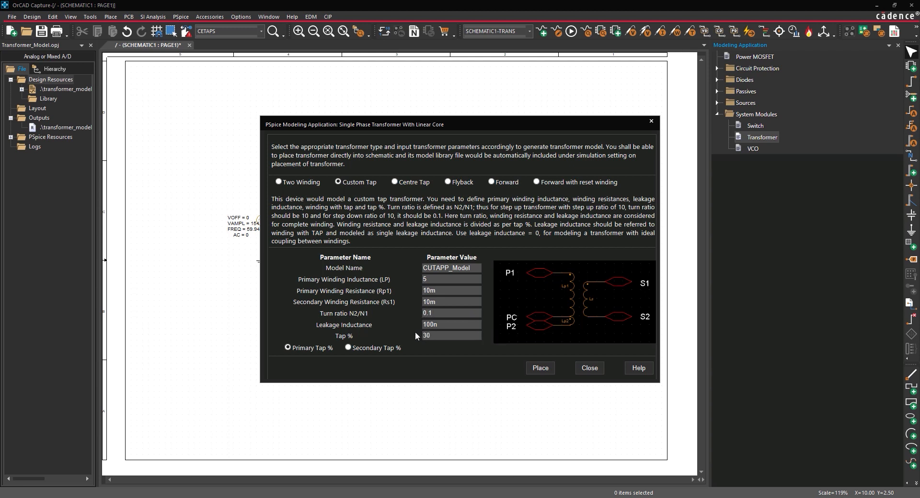
left_click(347, 347)
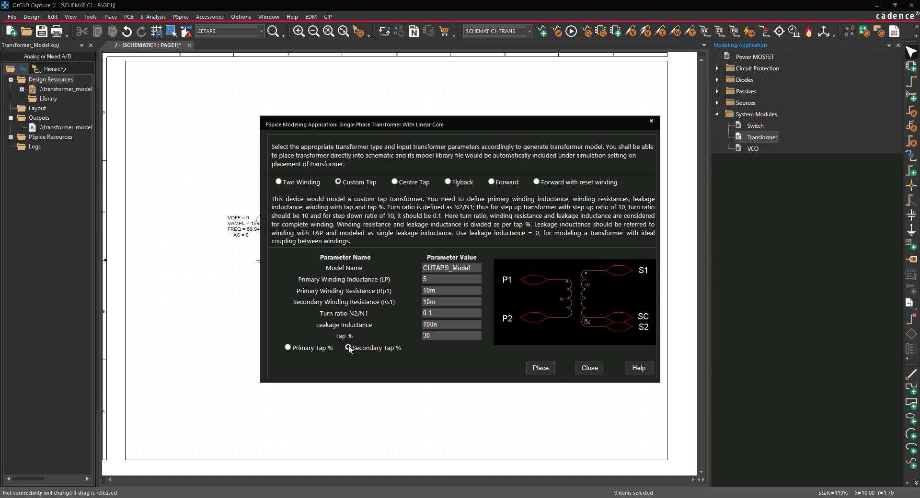
left_click(347, 347)
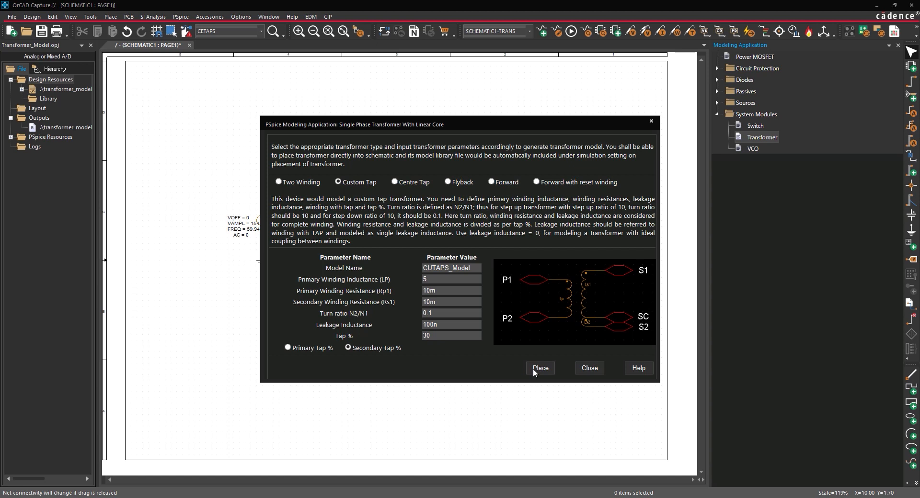
Step: Place the custom-tap transformer TX1 in the circuit and rerun PSpice
left_click(539, 367)
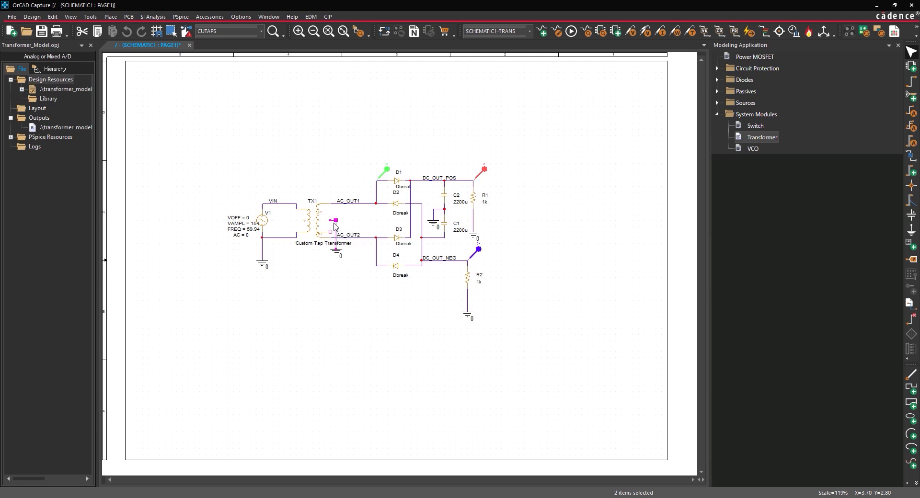
left_click(180, 16)
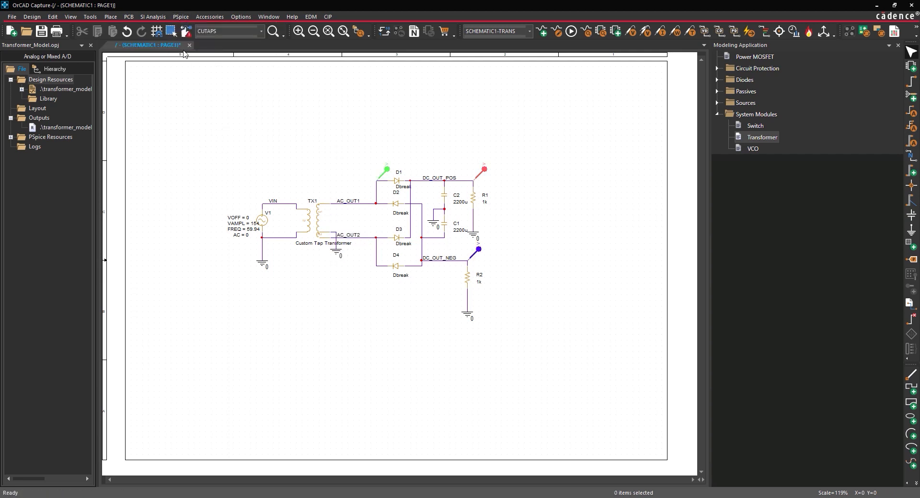
left_click(570, 32)
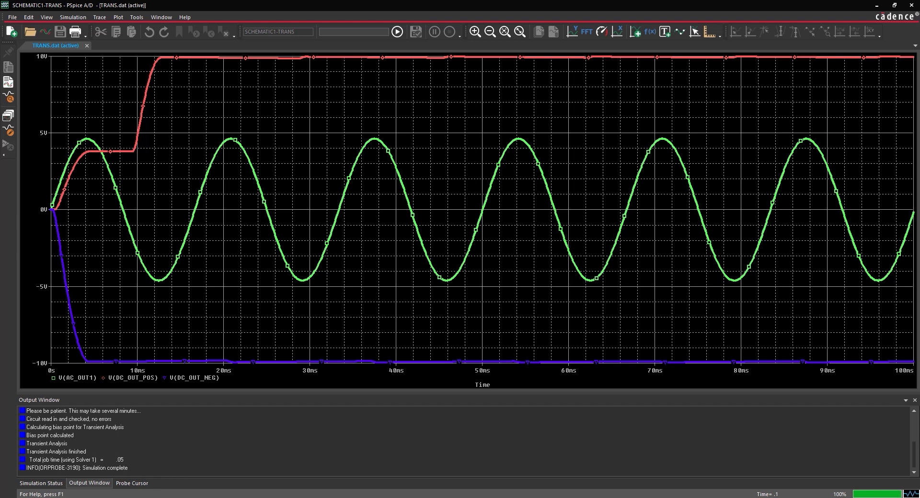